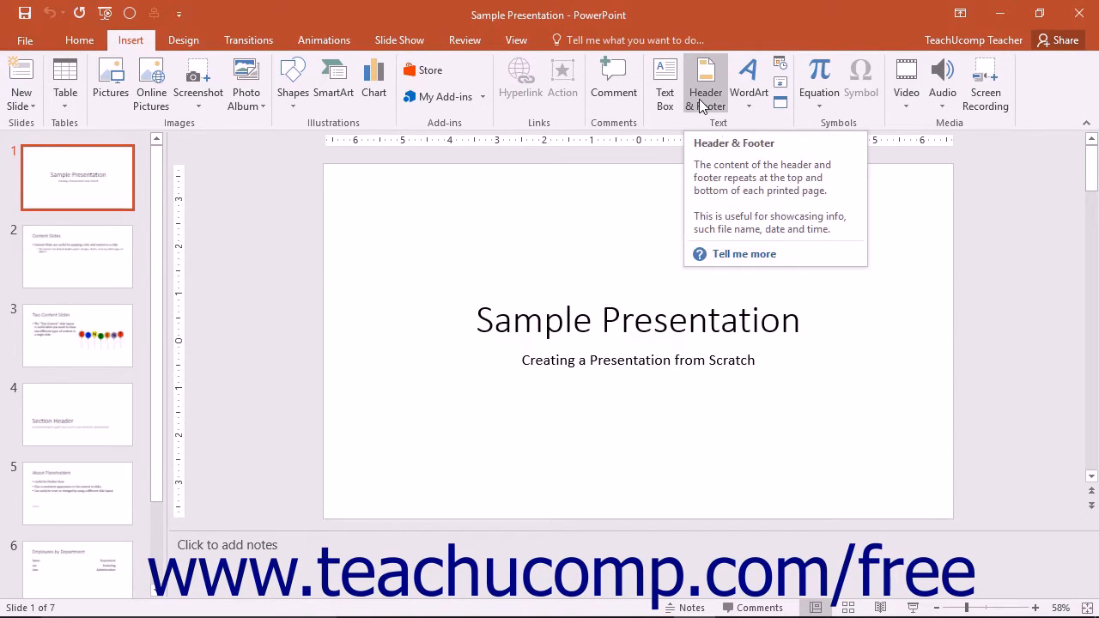
Open the Header and Footer dialog from the Insert tab
{"action": "left_click", "coordinate": [705, 81]}
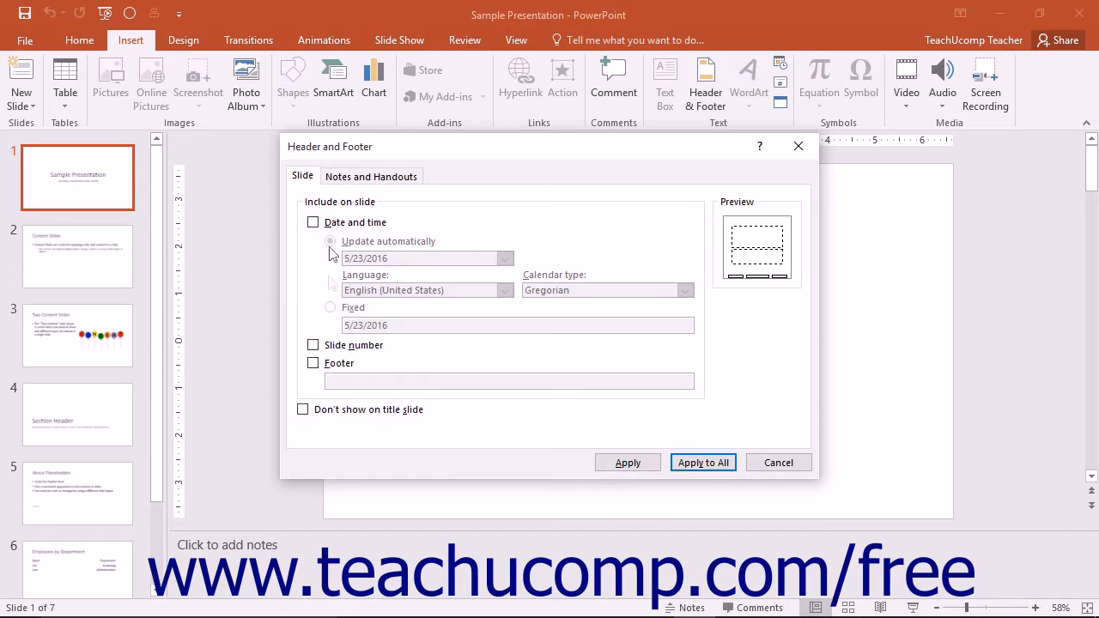
Turn on slide numbers and a date and time set to update automatically
{"action": "left_click", "coordinate": [313, 344]}
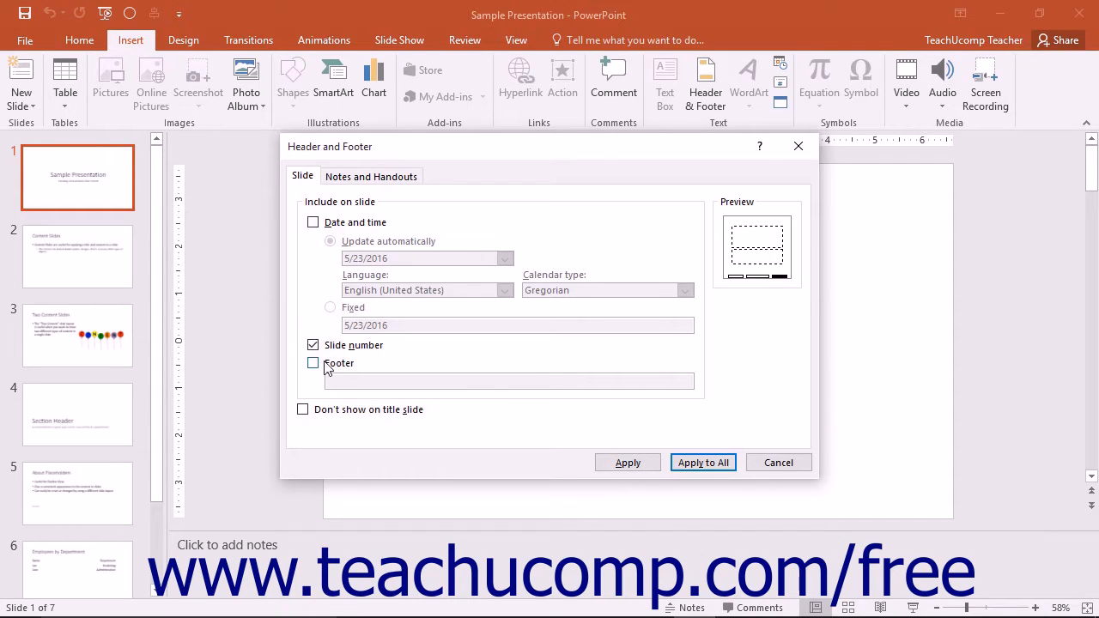
{"action": "left_click", "coordinate": [312, 364]}
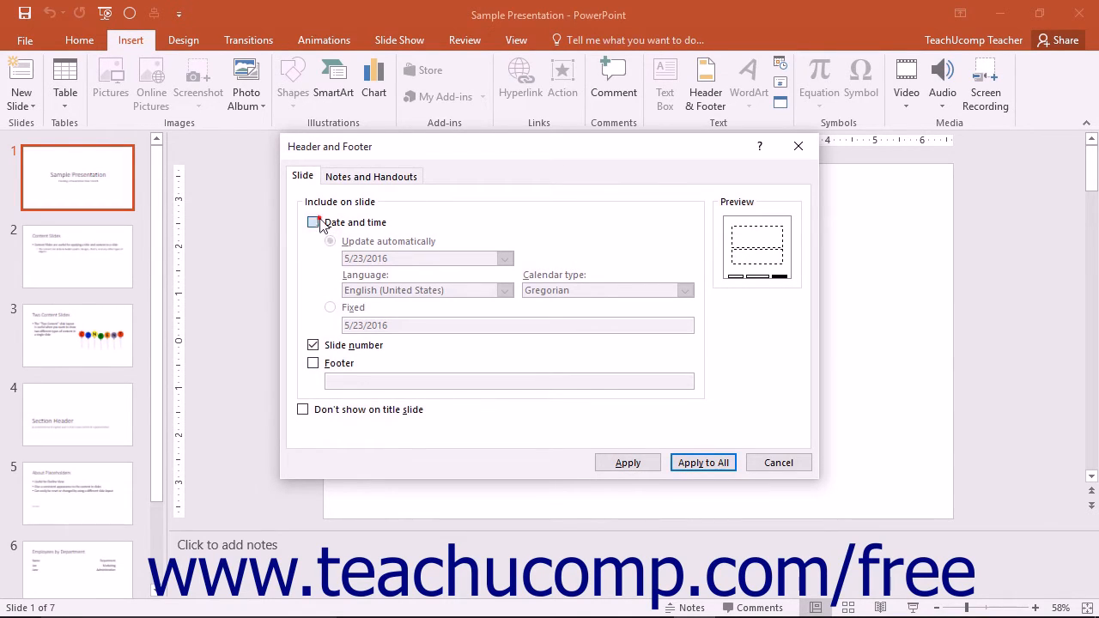
{"action": "left_click", "coordinate": [313, 222]}
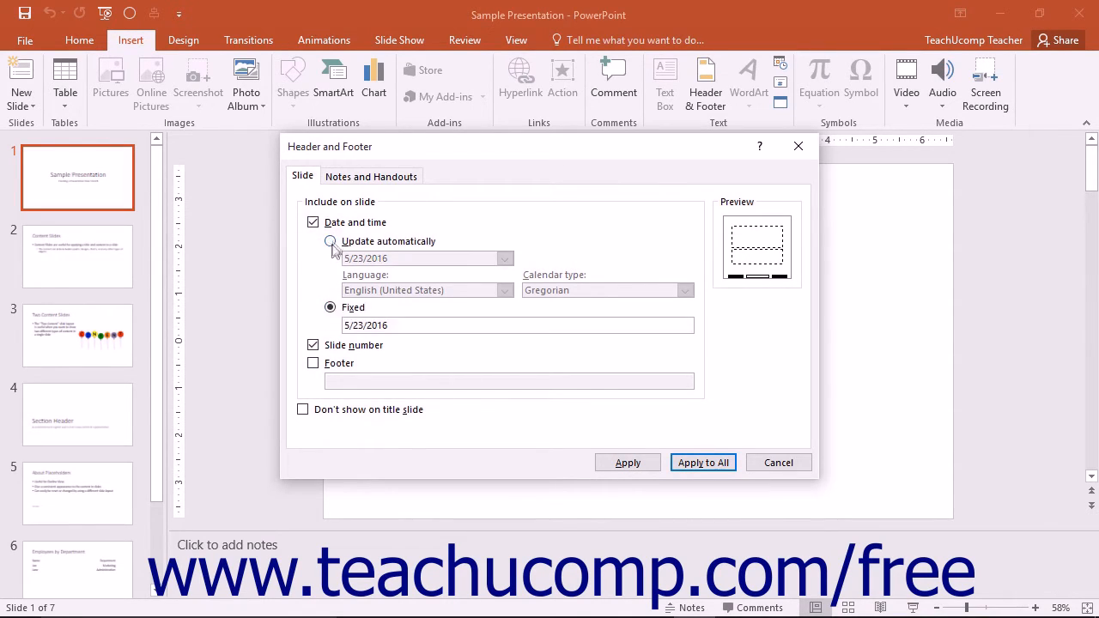
{"action": "left_click", "coordinate": [330, 241]}
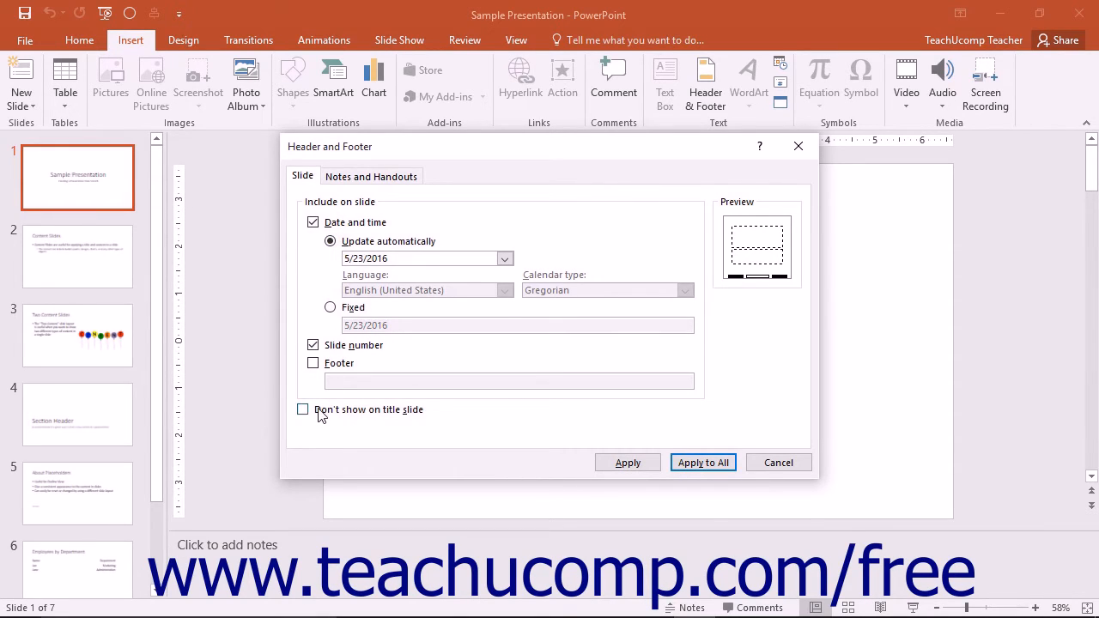
Enable Don't show on title slide and apply the footer settings to all slides
{"action": "left_click", "coordinate": [302, 410]}
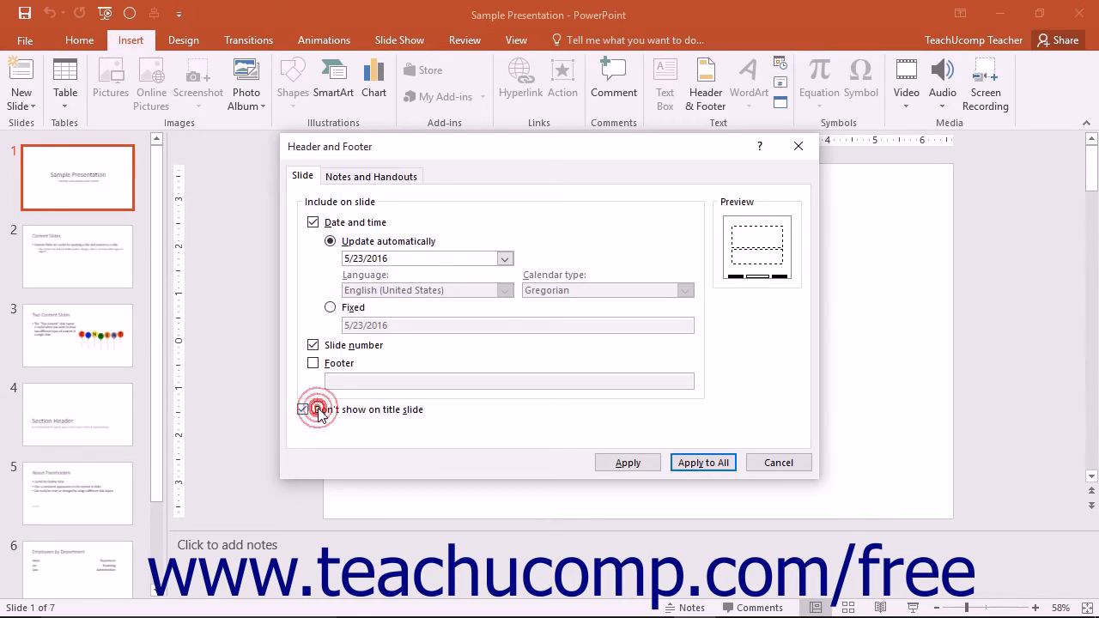
{"action": "left_click", "coordinate": [301, 409]}
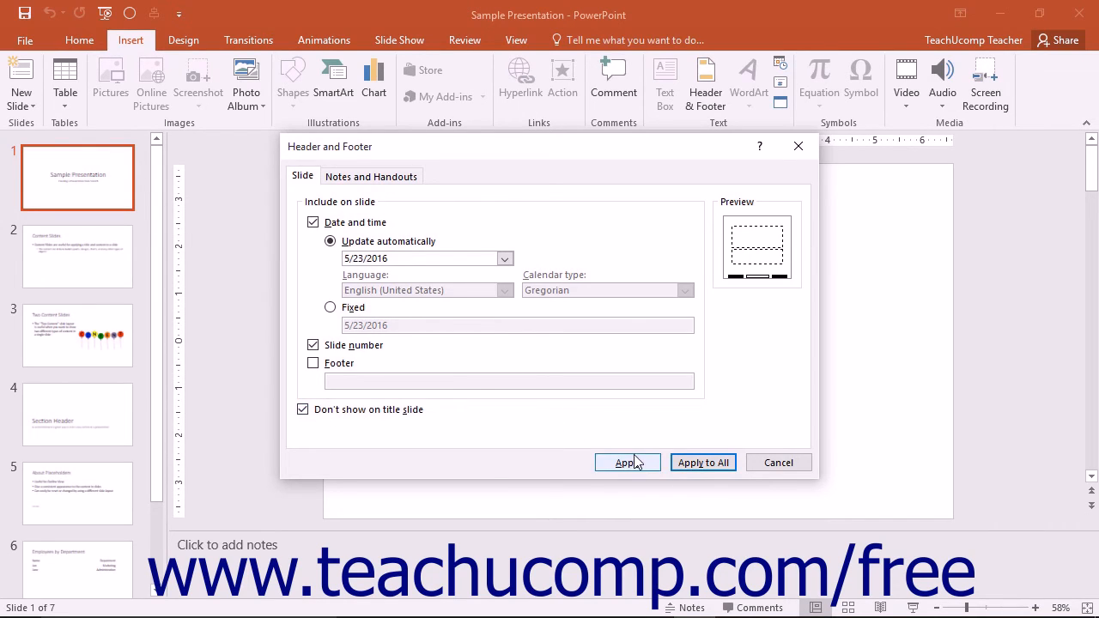
{"action": "mouse_move", "coordinate": [636, 462]}
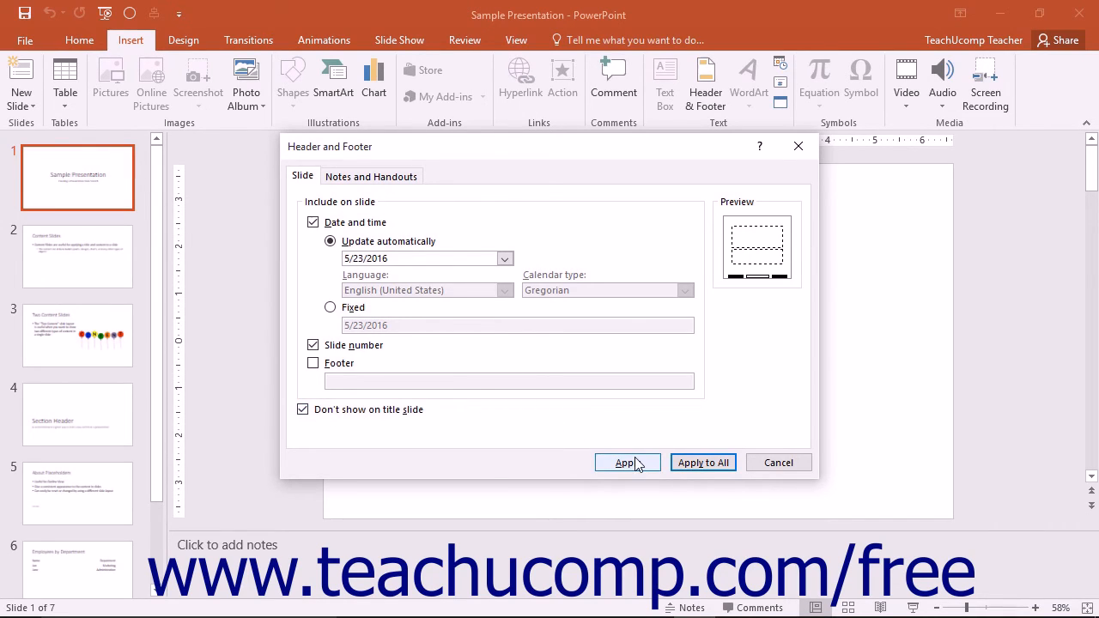
{"action": "mouse_move", "coordinate": [696, 463]}
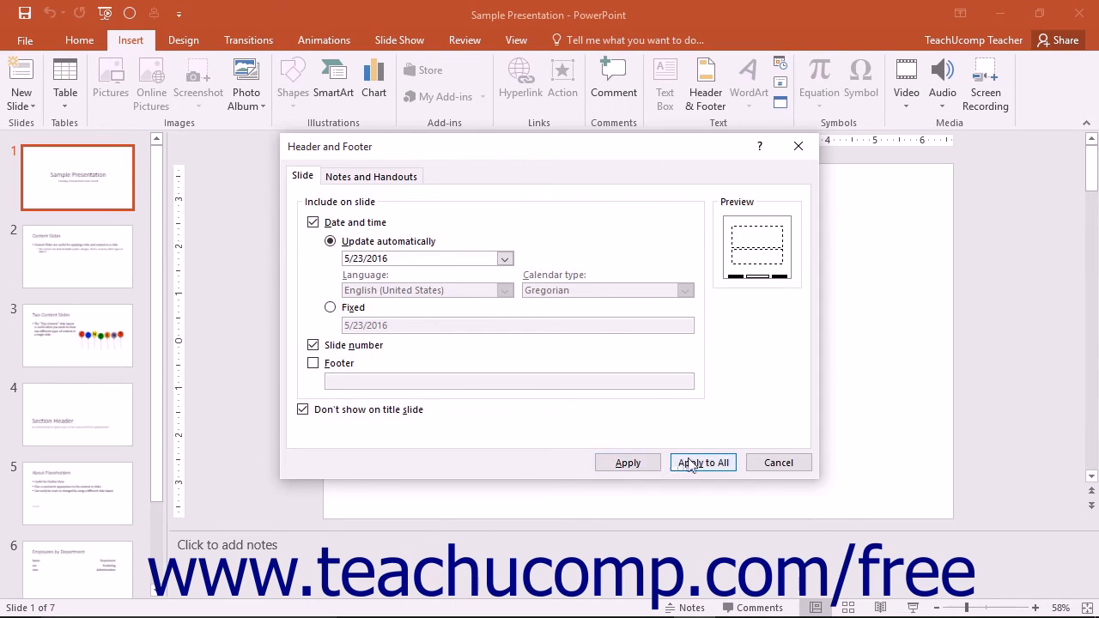
{"action": "left_click", "coordinate": [703, 462]}
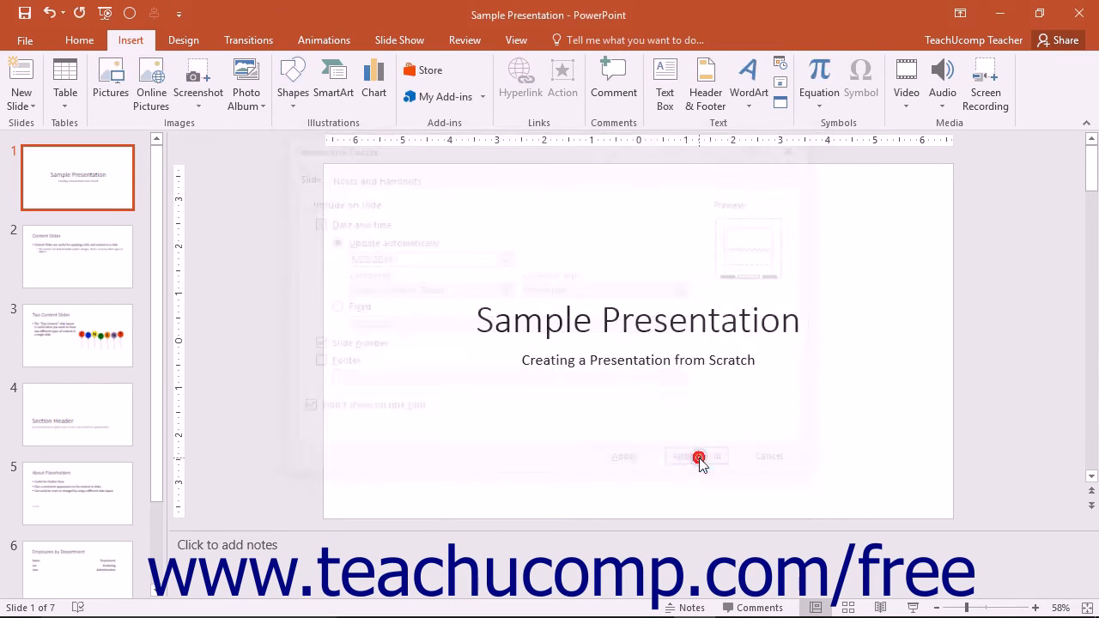